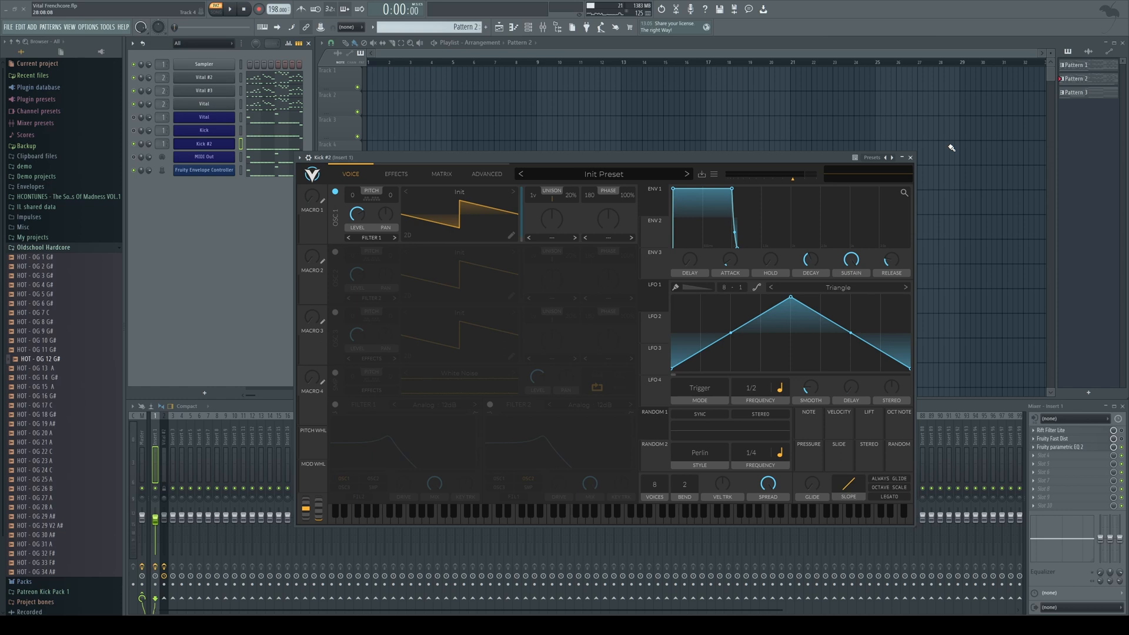
mouse_move(656, 108)
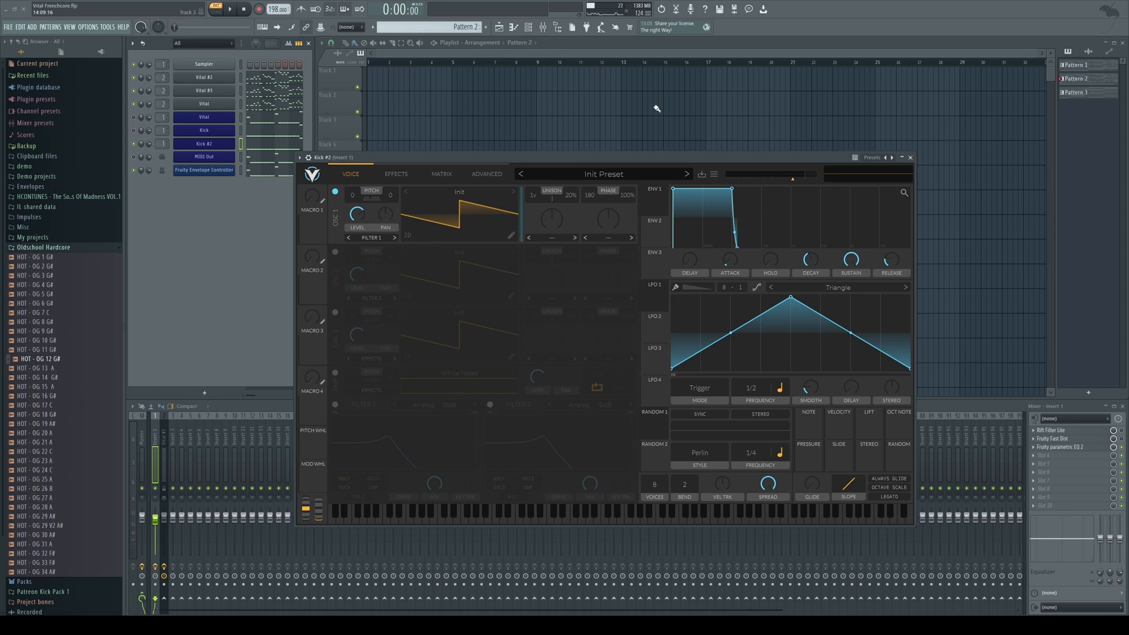
mouse_move(355, 442)
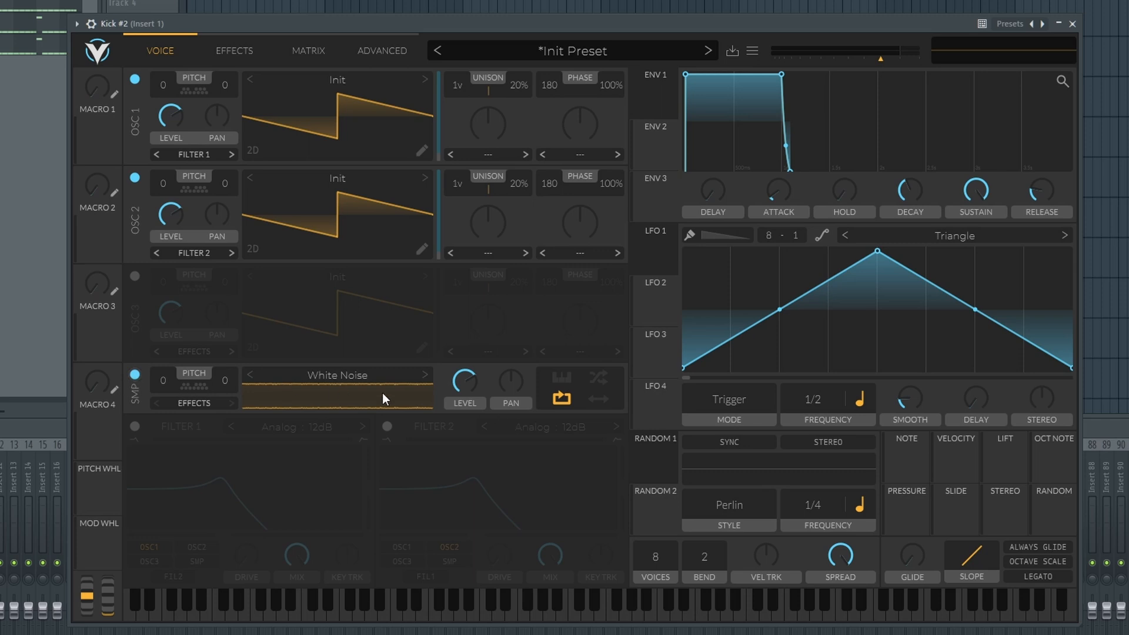
mouse_move(328, 398)
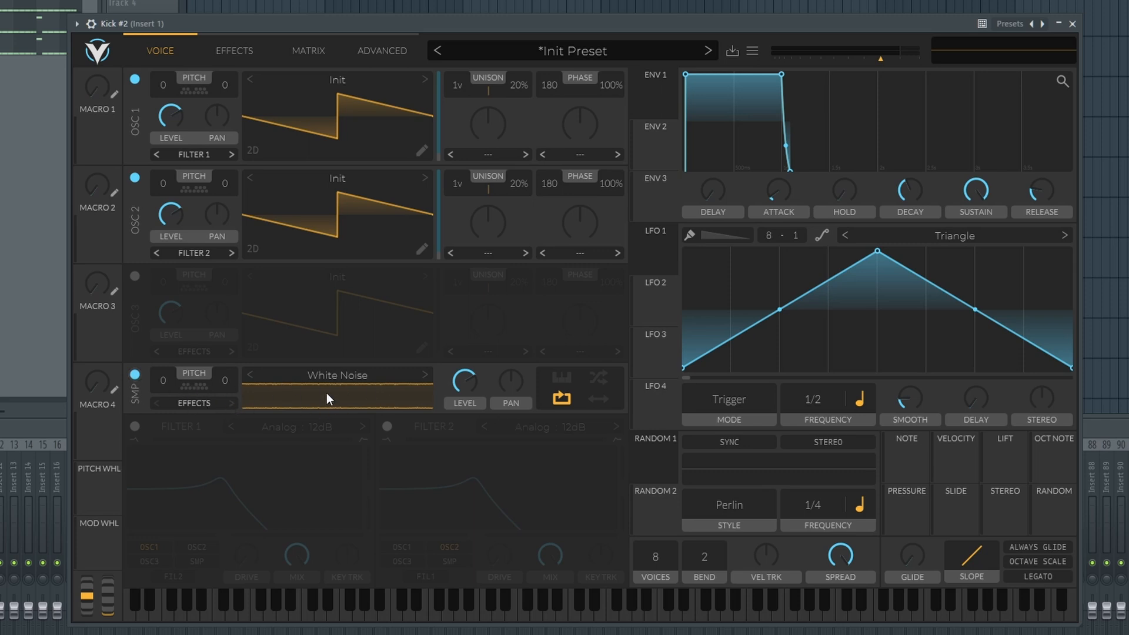
mouse_move(219, 231)
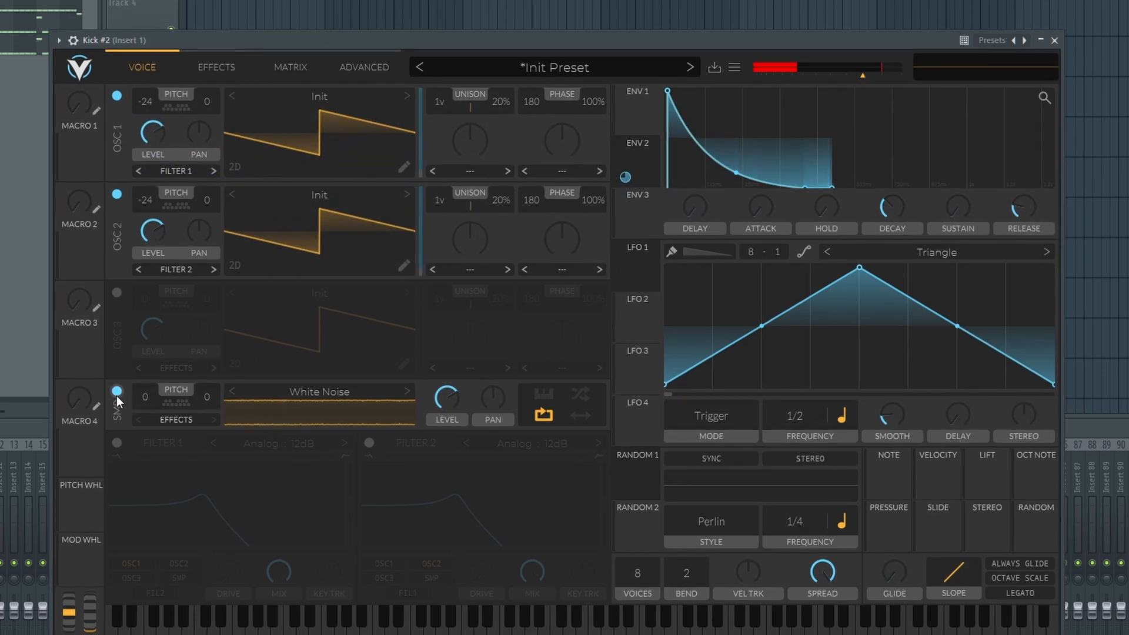
Step: Disable the white noise sample layer and the second oscillator, leaving only OSC1
left_click(118, 391)
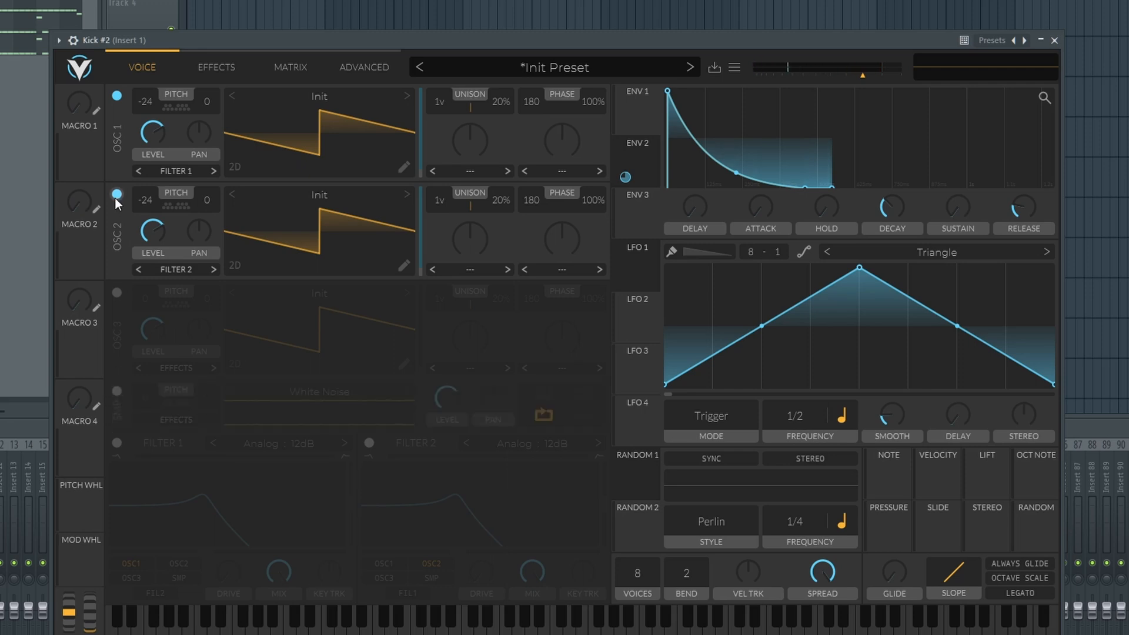
left_click(117, 195)
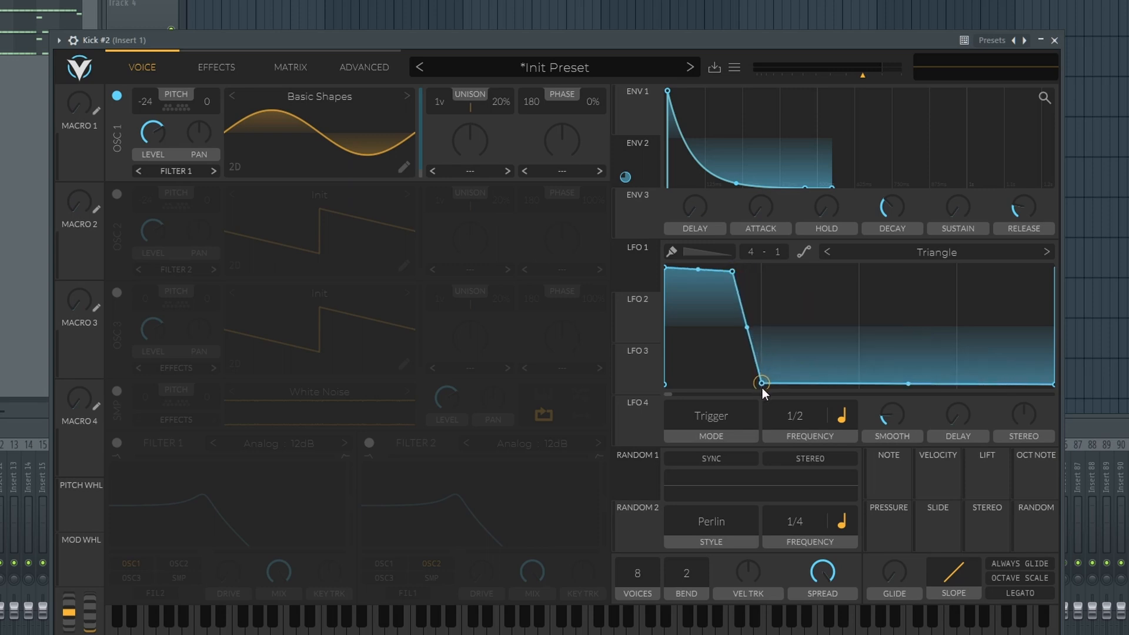
mouse_move(689, 275)
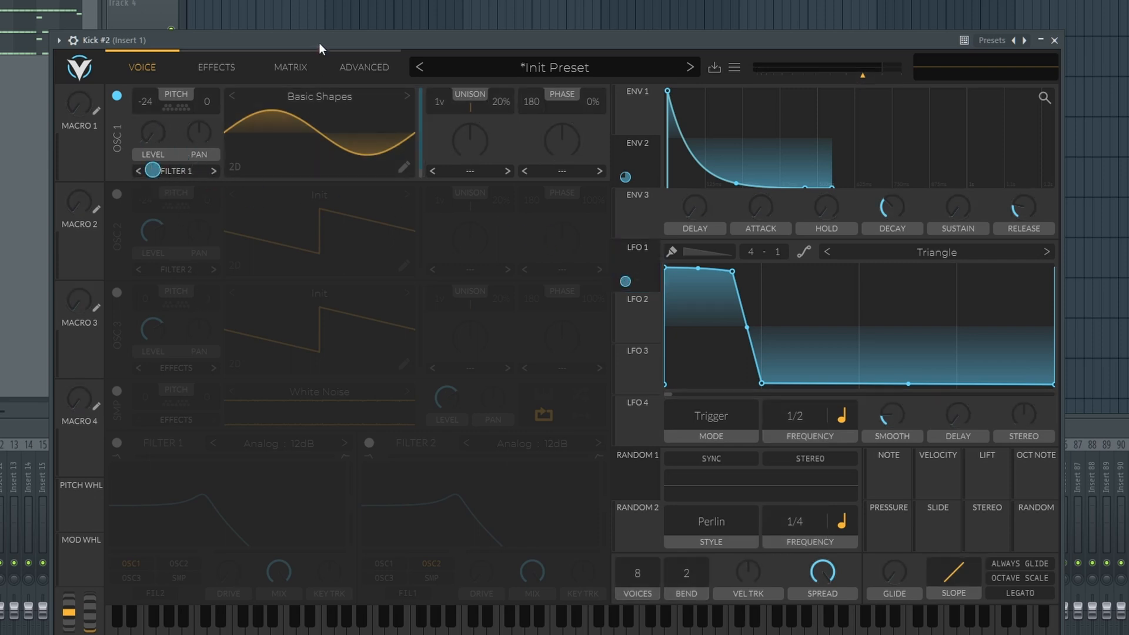
Step: Route OSC1's output to Effects
left_click(175, 170)
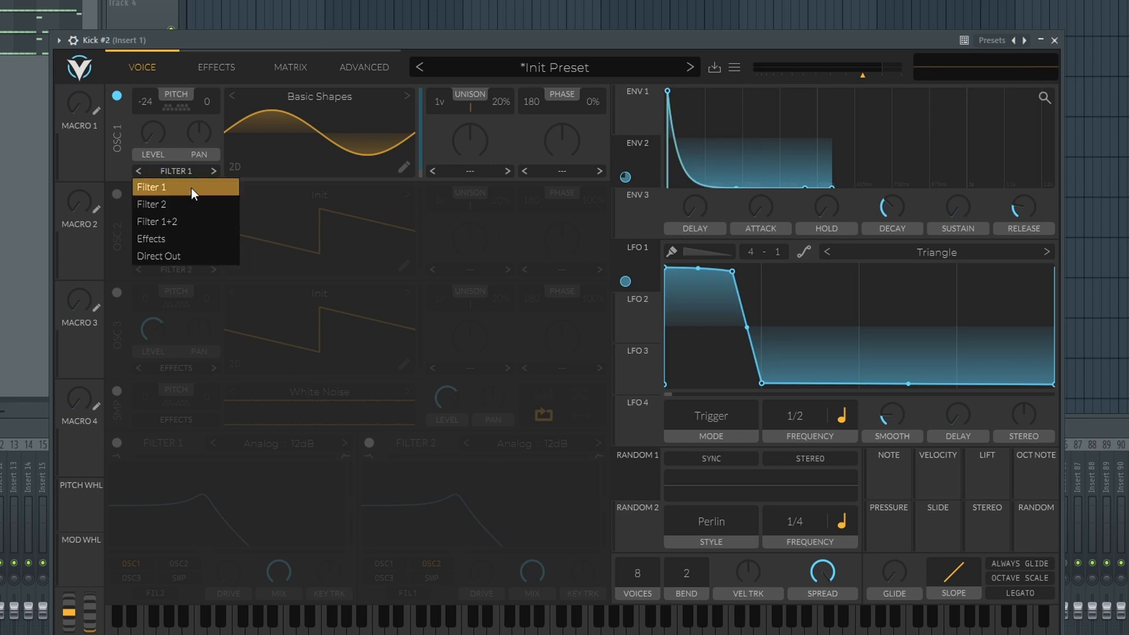
left_click(151, 239)
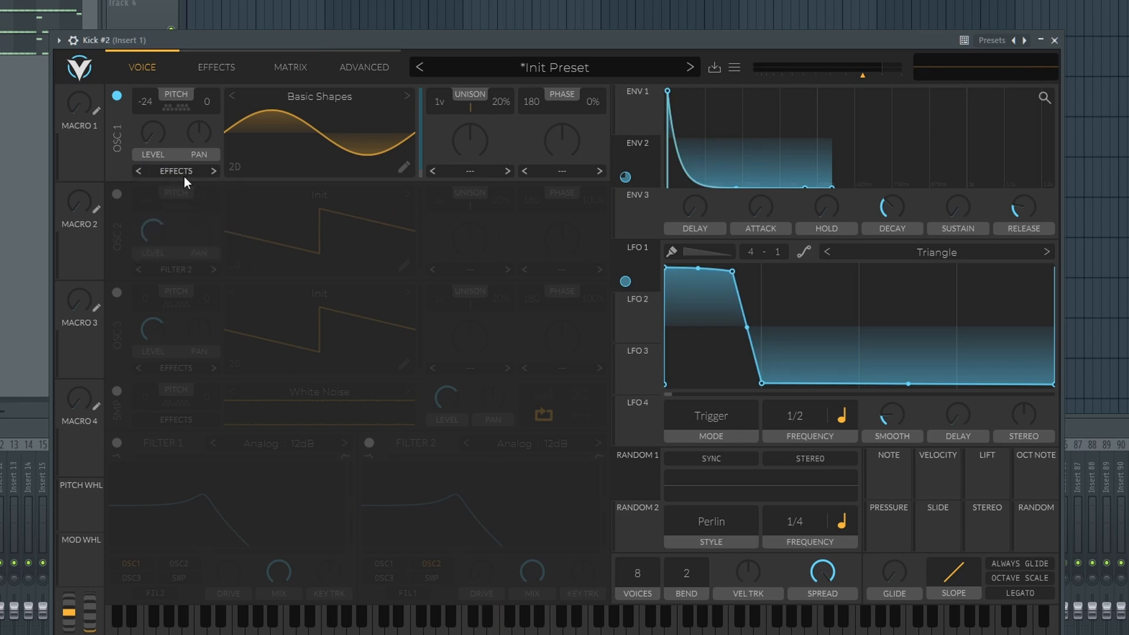
mouse_move(273, 141)
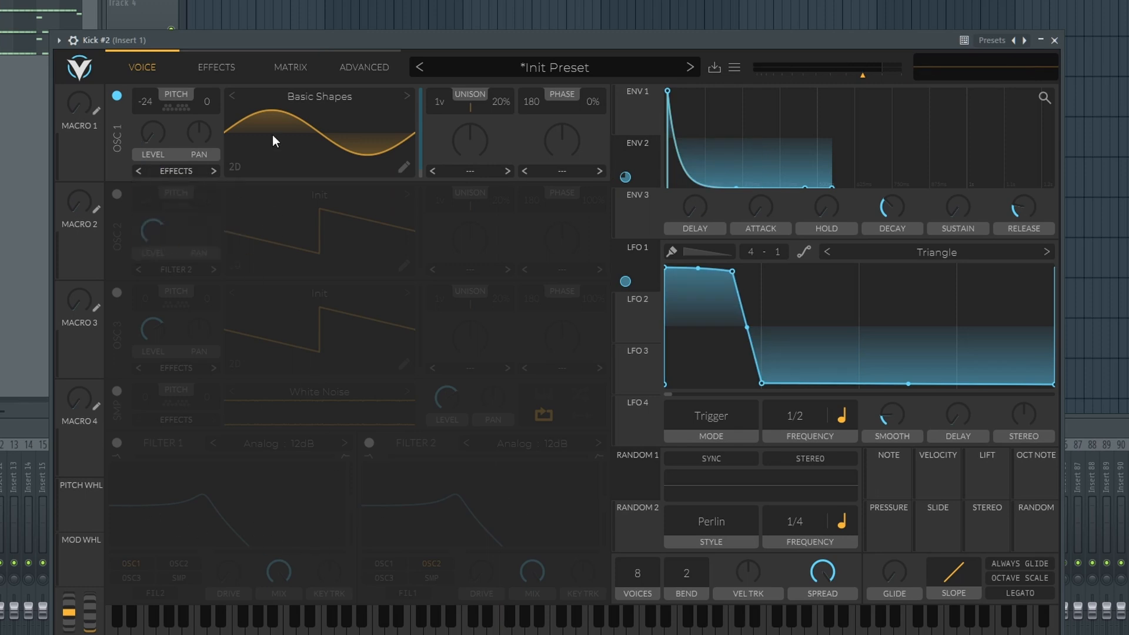
Step: Re-enable the OSC2 saw and assign LFO1 to OSC2's level
left_click(116, 193)
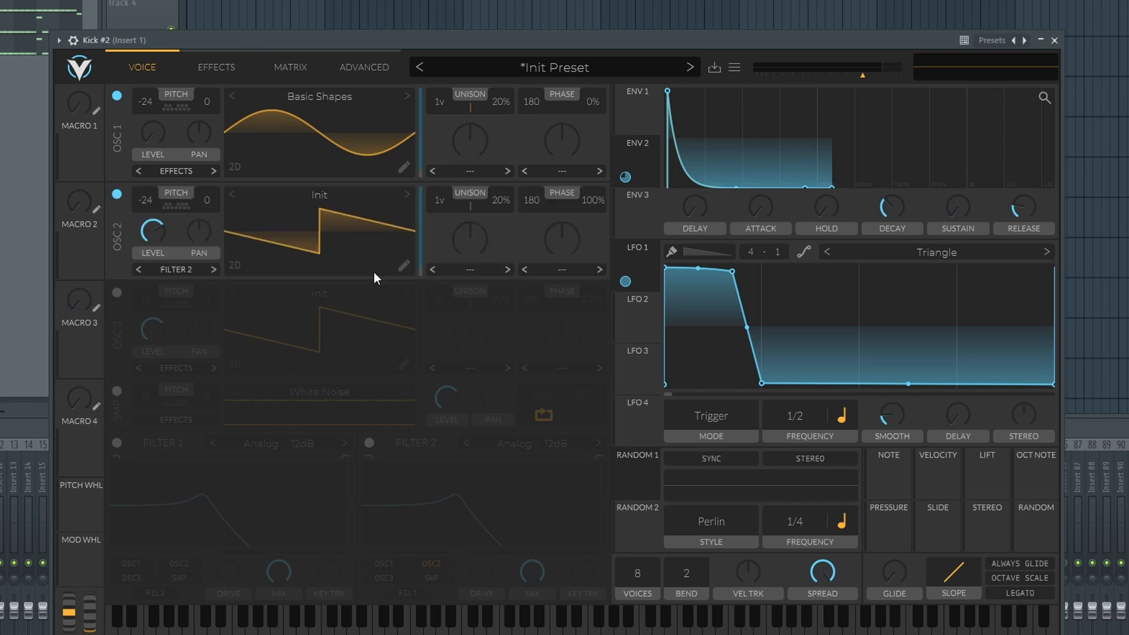
mouse_move(221, 249)
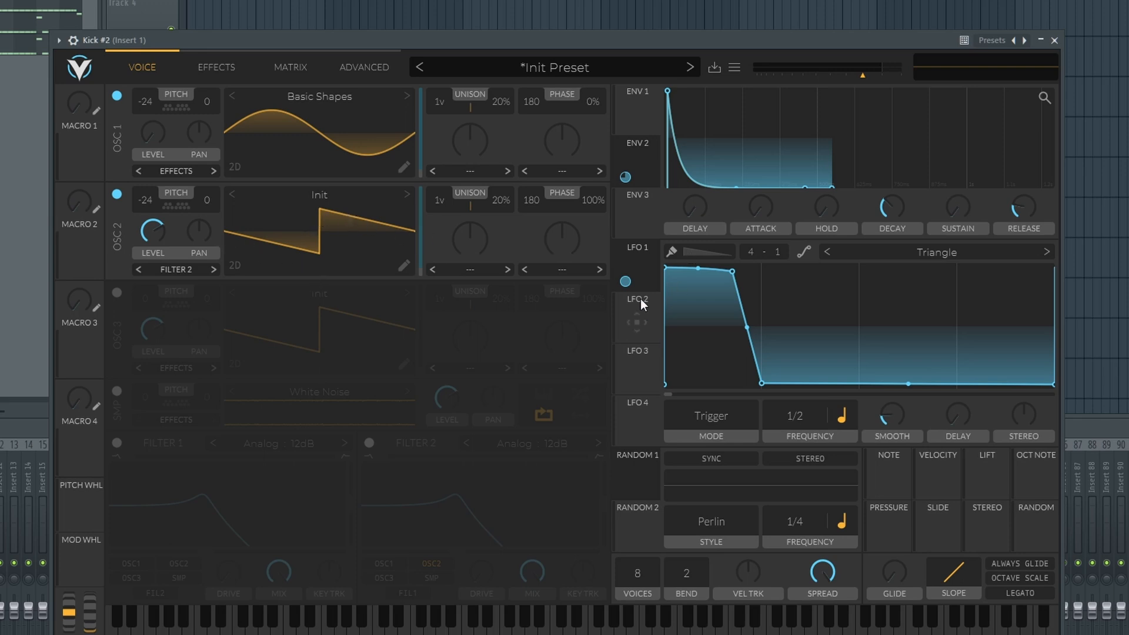
left_click(636, 266)
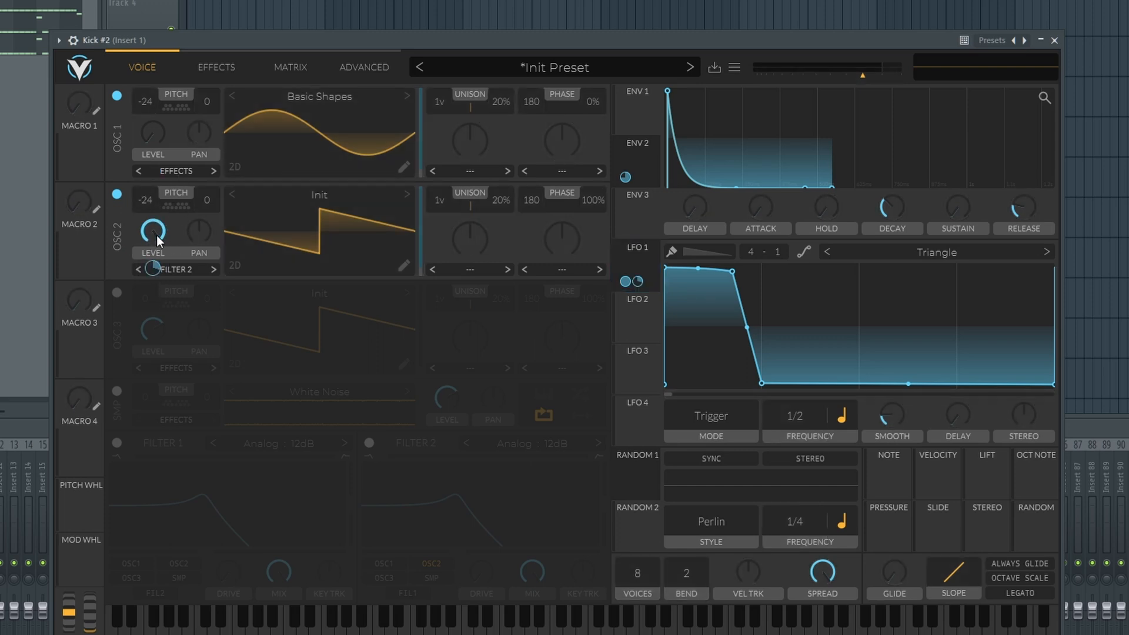
mouse_move(471, 260)
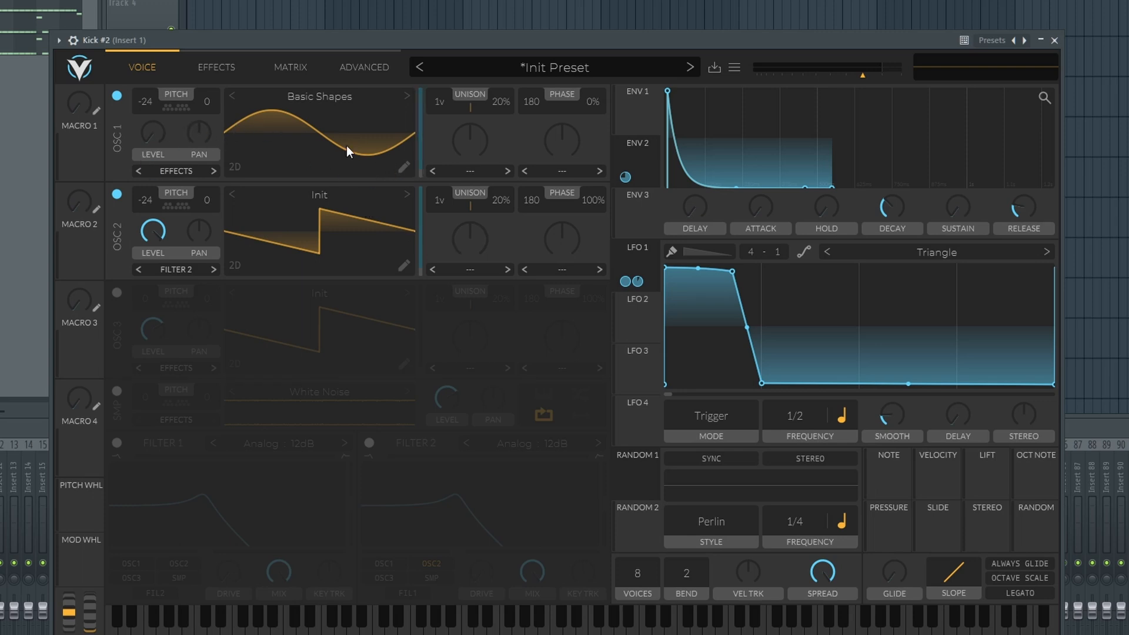
mouse_move(257, 264)
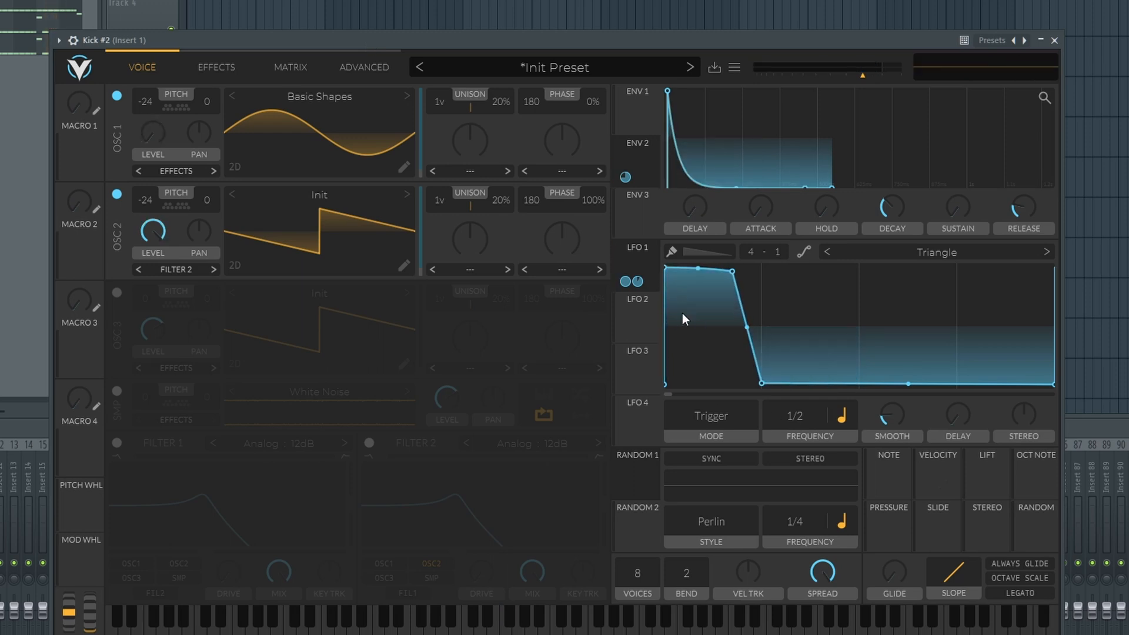
mouse_move(182, 137)
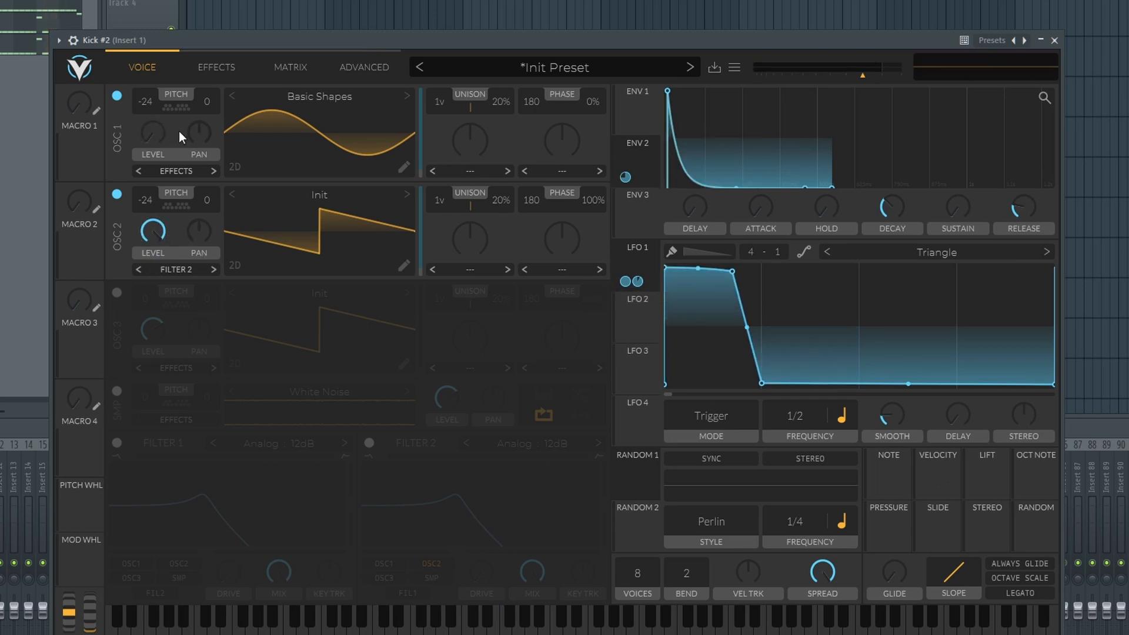
mouse_move(724, 360)
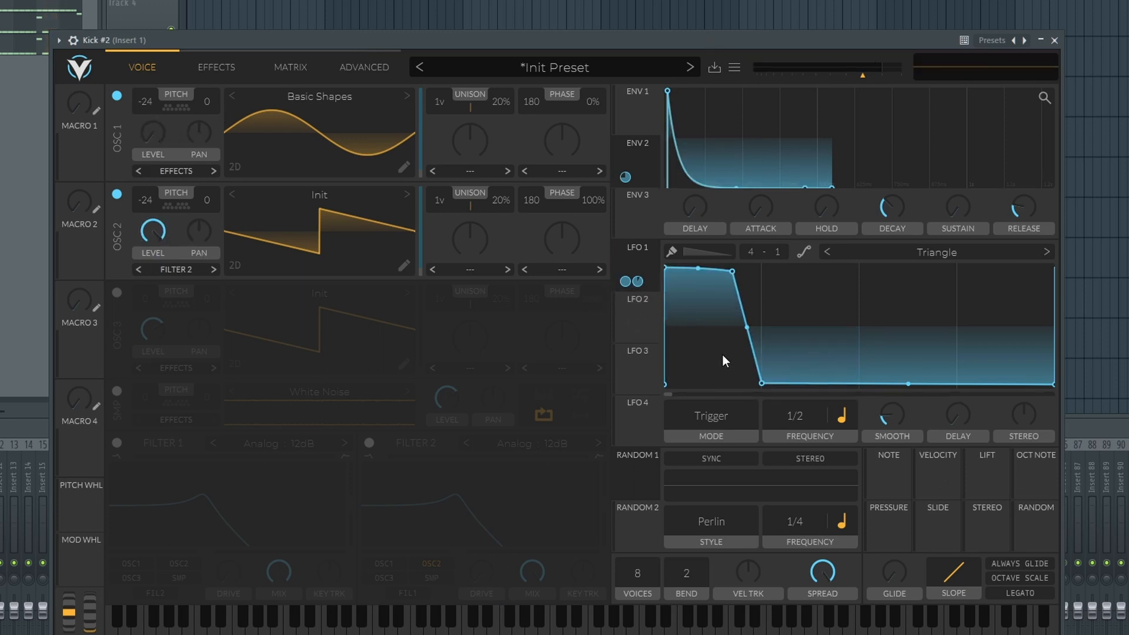